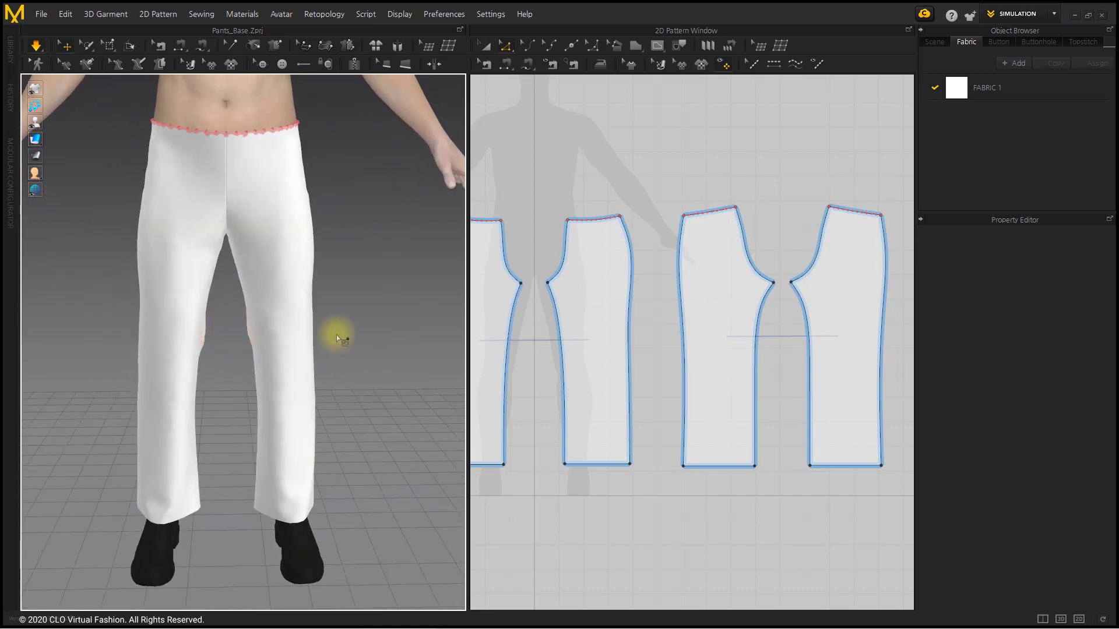
left_click(789, 285)
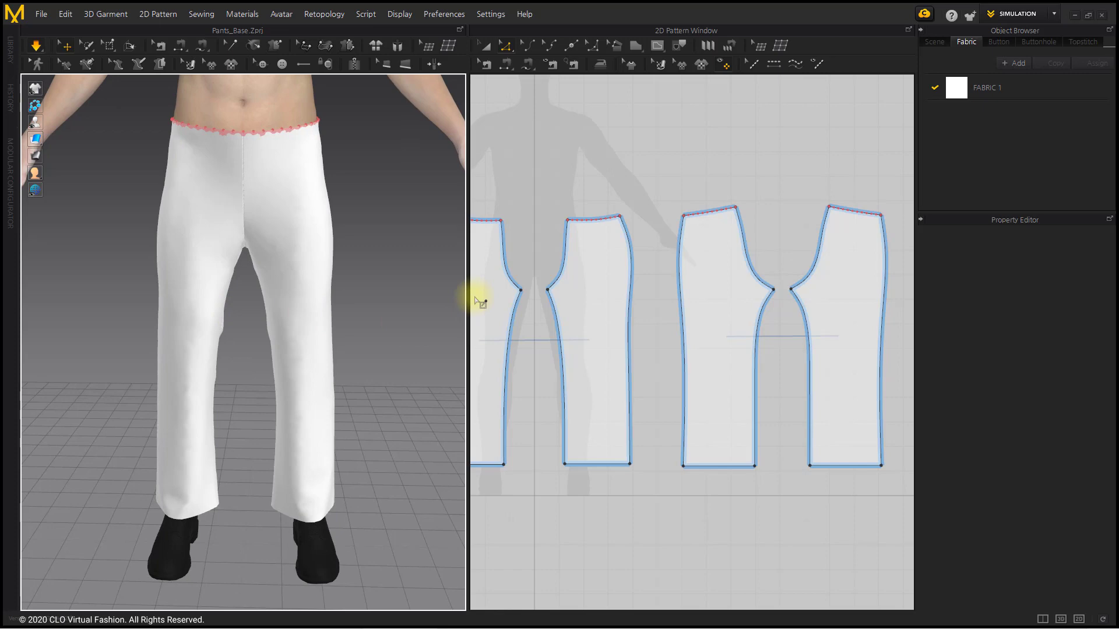
mouse_move(666, 398)
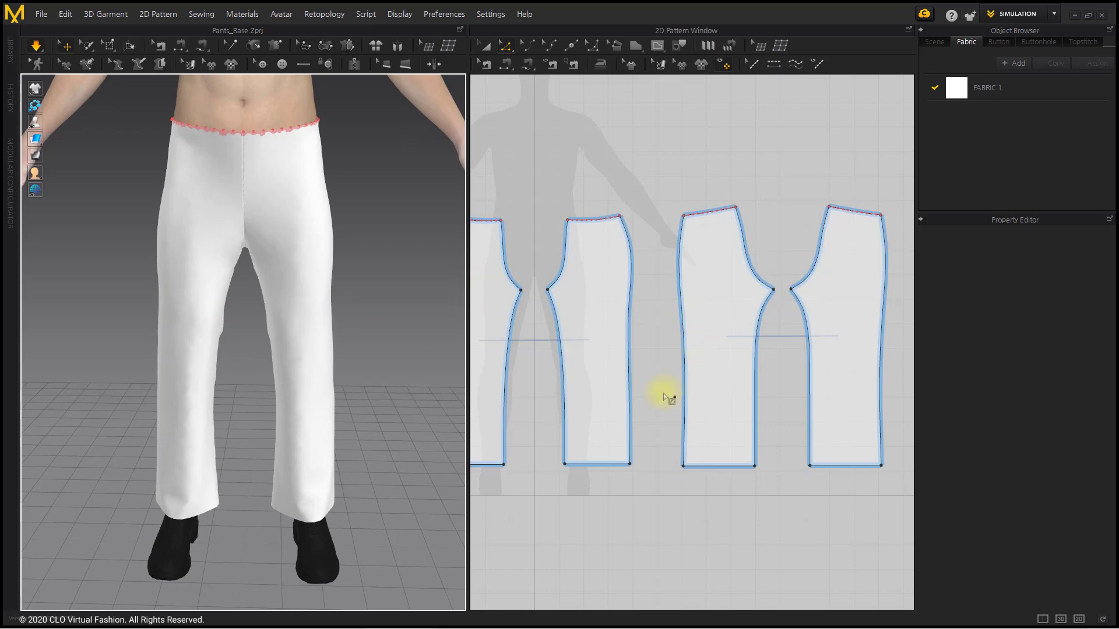